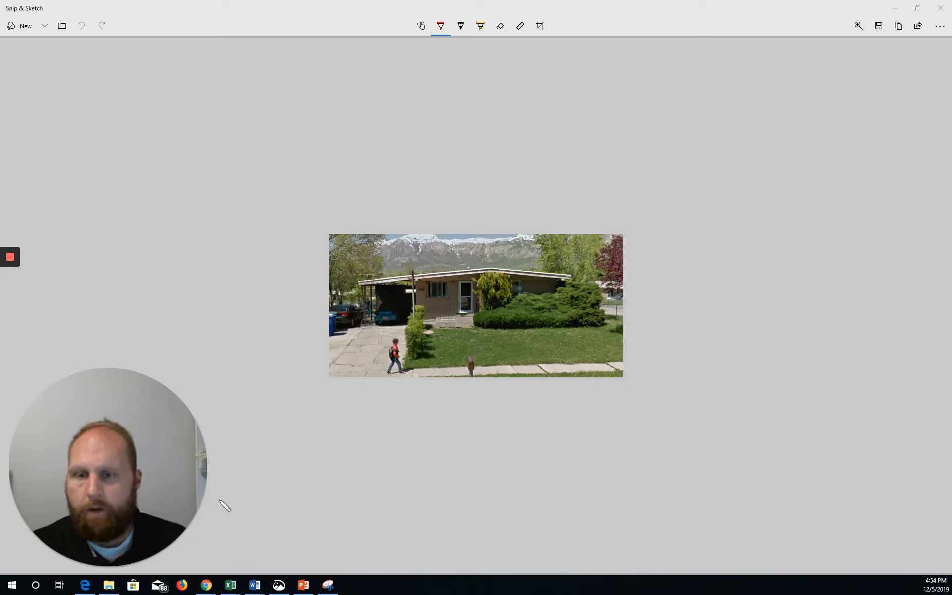
mouse_move(418, 351)
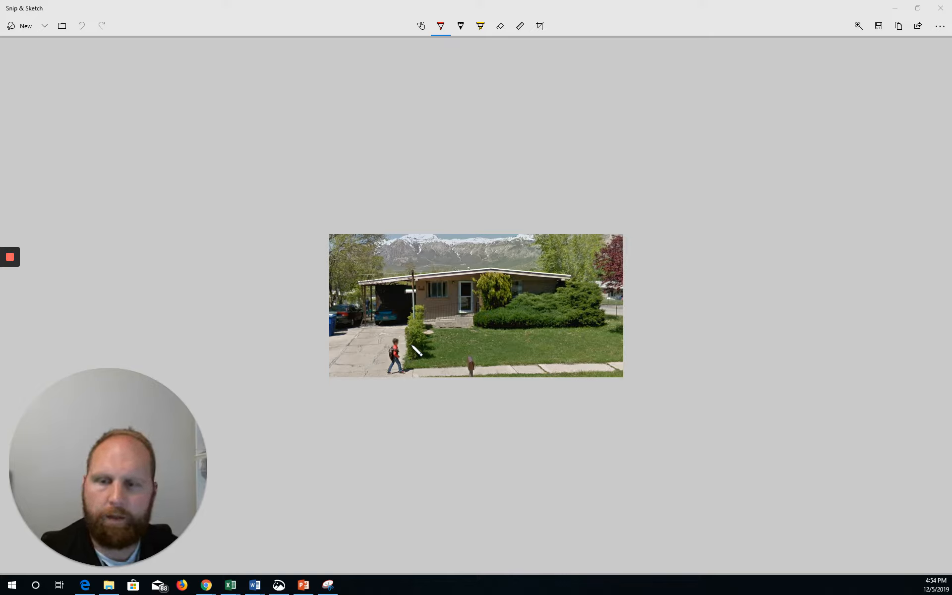
mouse_move(816, 446)
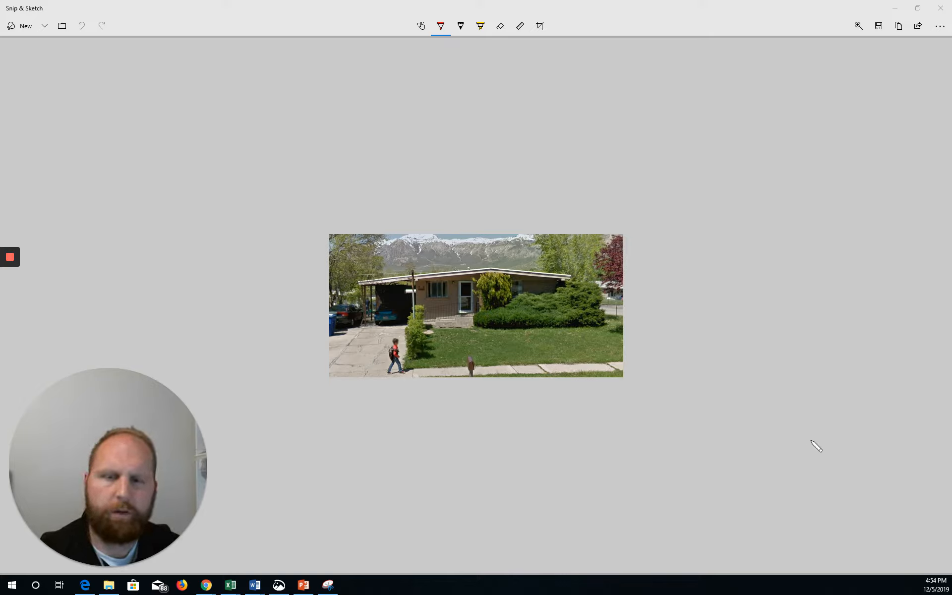
mouse_move(921, 467)
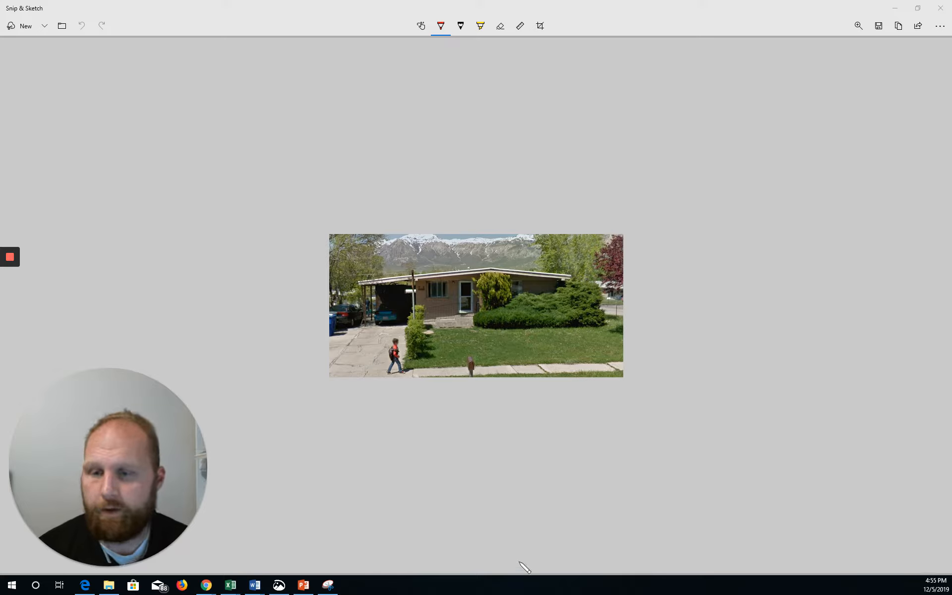
mouse_move(106, 567)
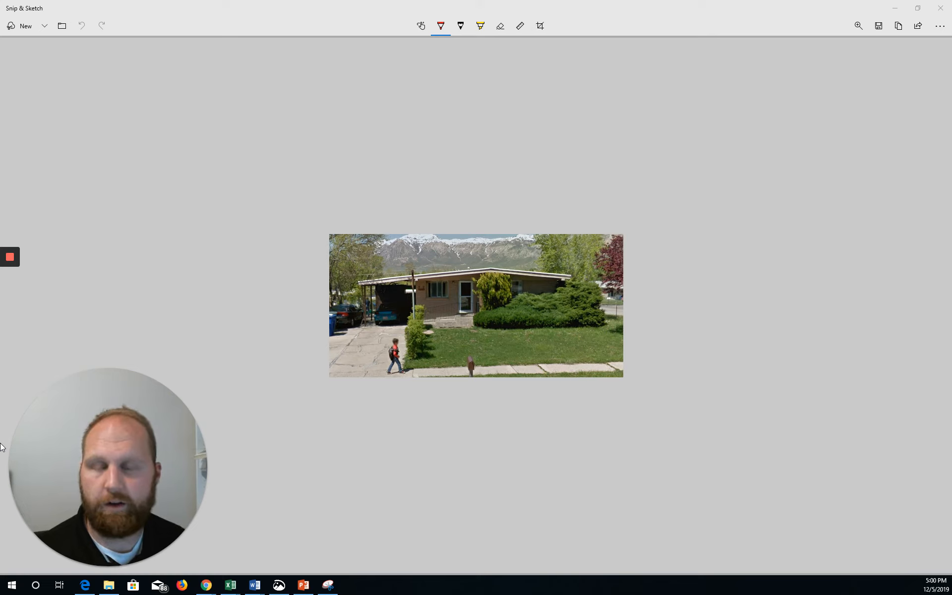
mouse_move(71, 358)
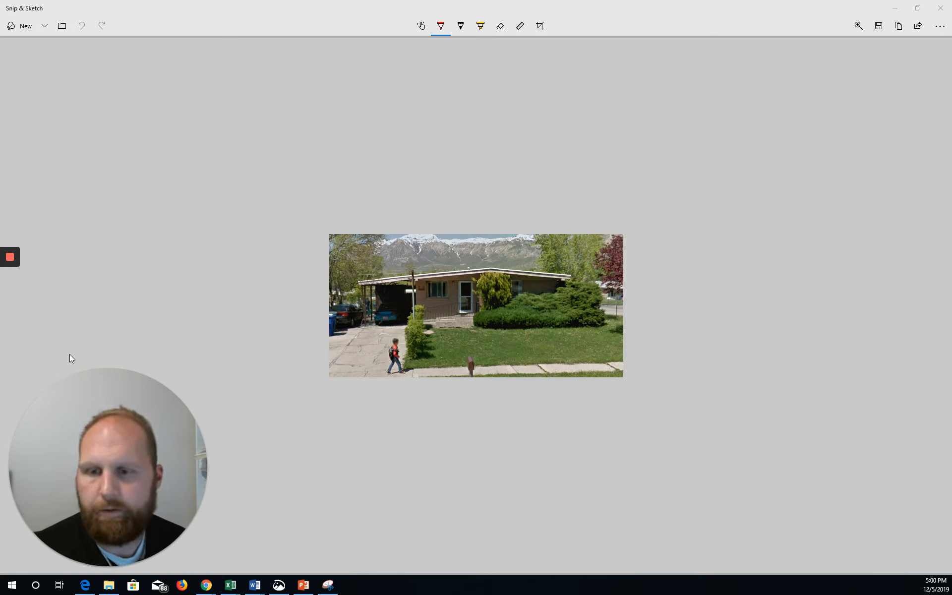